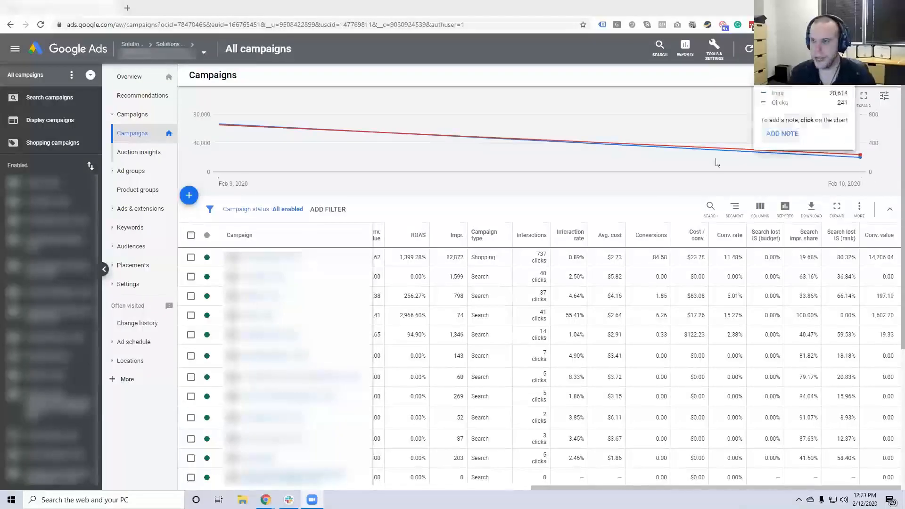
mouse_move(663, 190)
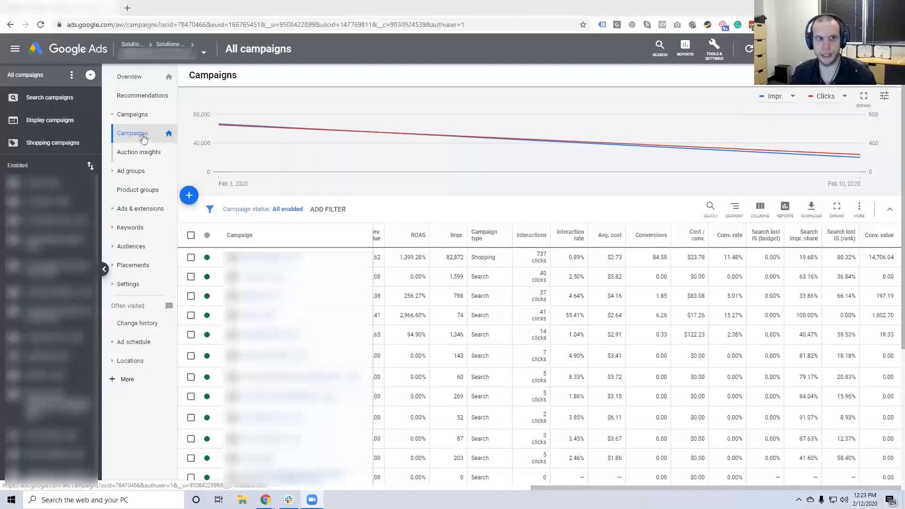
mouse_move(169, 132)
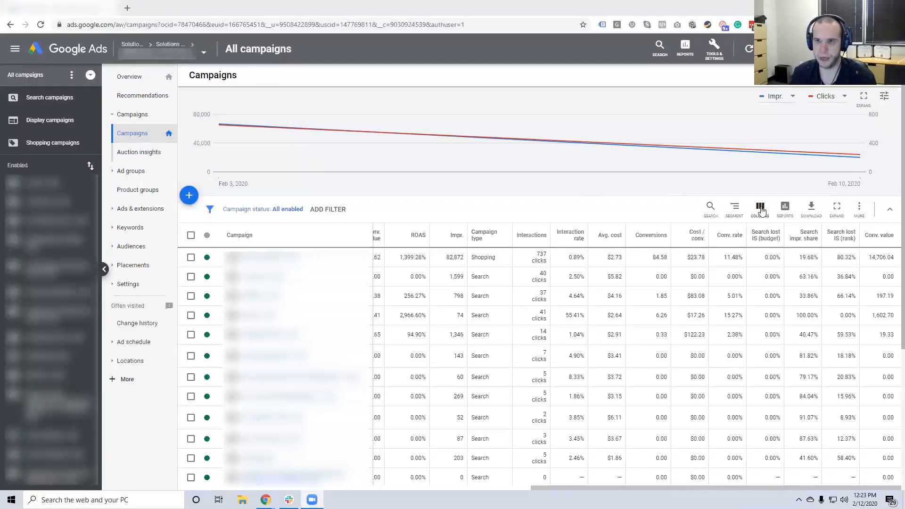
Add the Bid strategy type attribute column to the campaigns table and apply the new column set
left_click(760, 209)
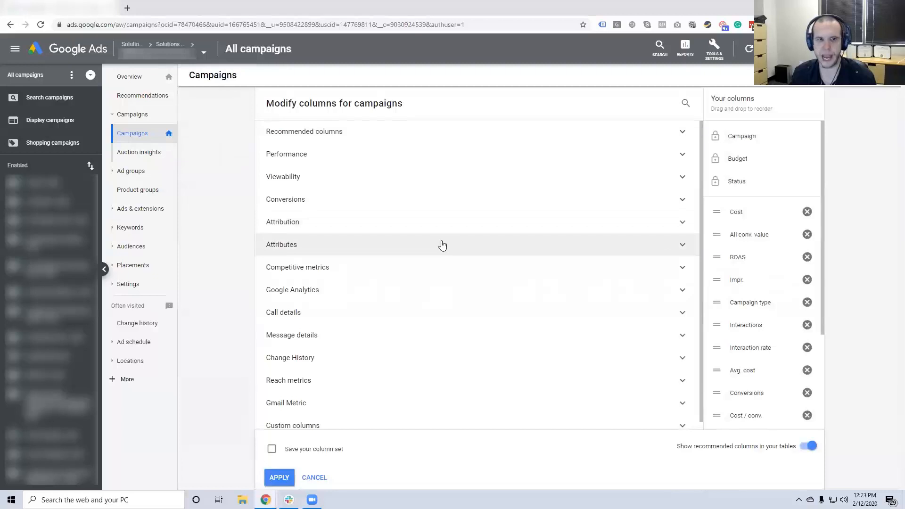
left_click(281, 244)
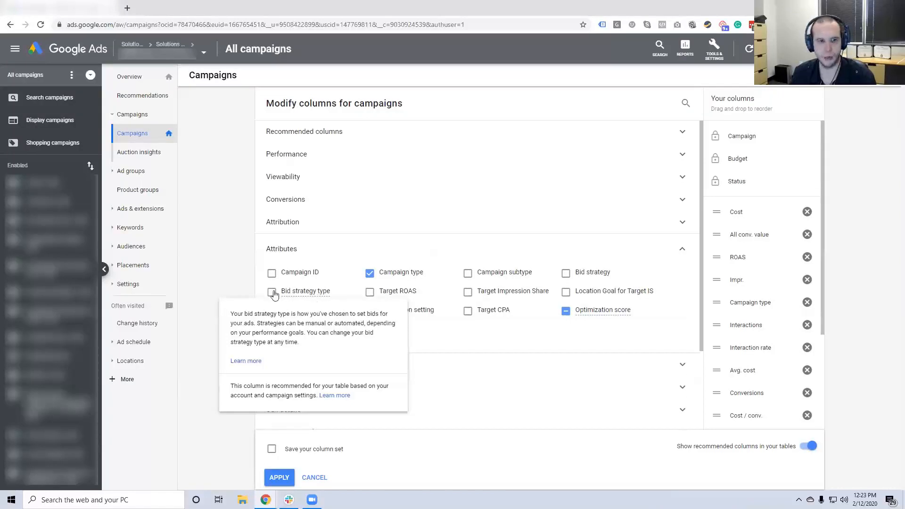
left_click(272, 291)
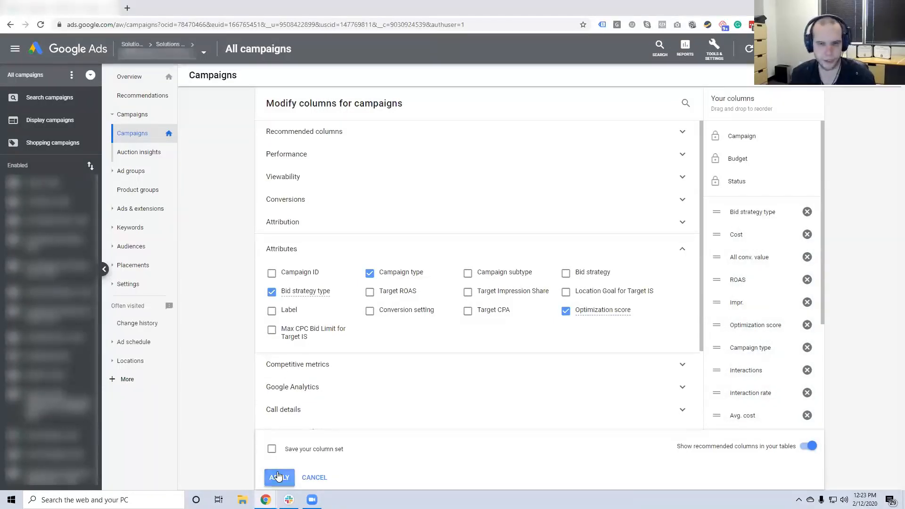
left_click(279, 477)
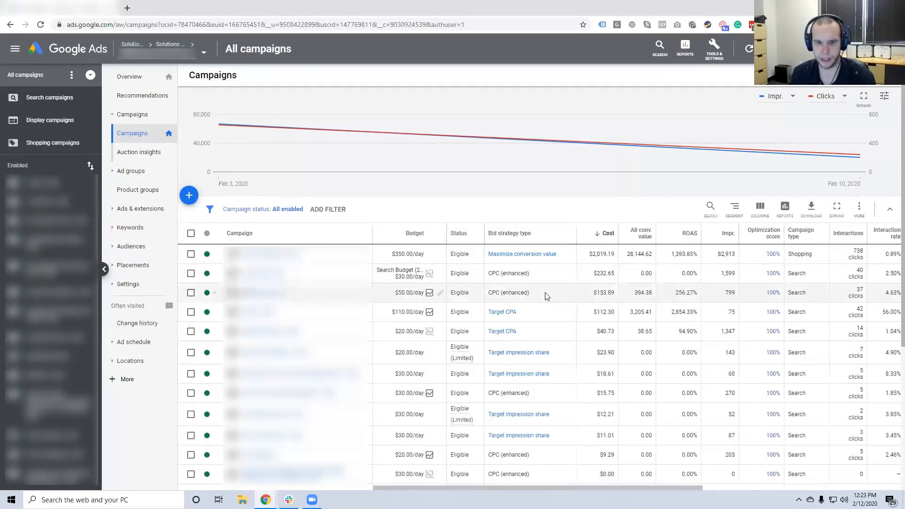
scroll("down", 3)
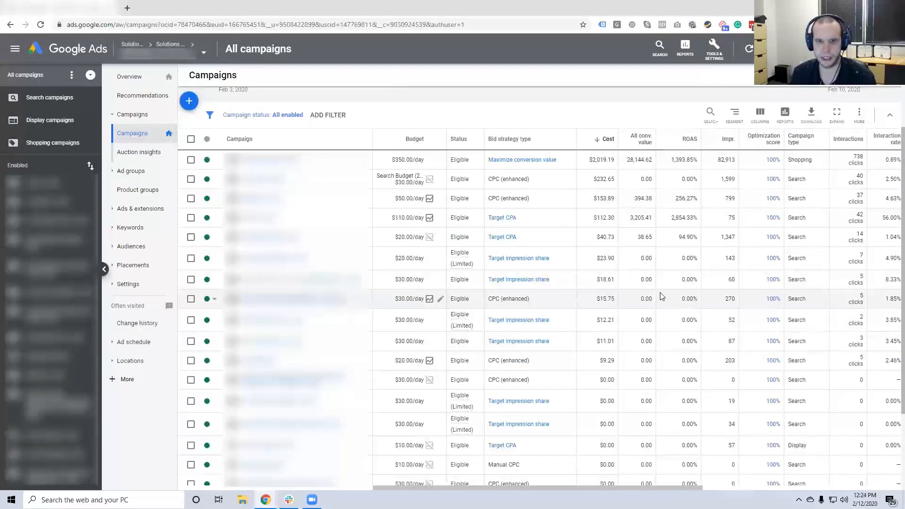
mouse_move(652, 311)
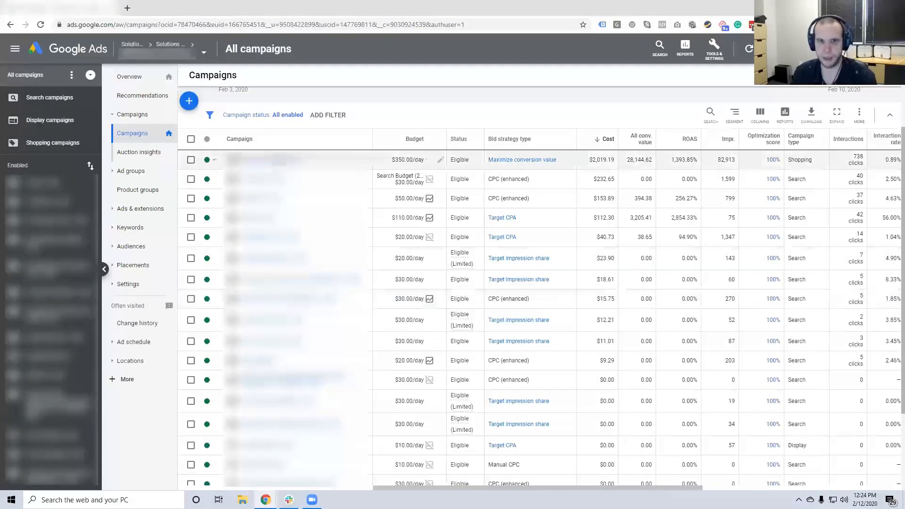
mouse_move(521, 159)
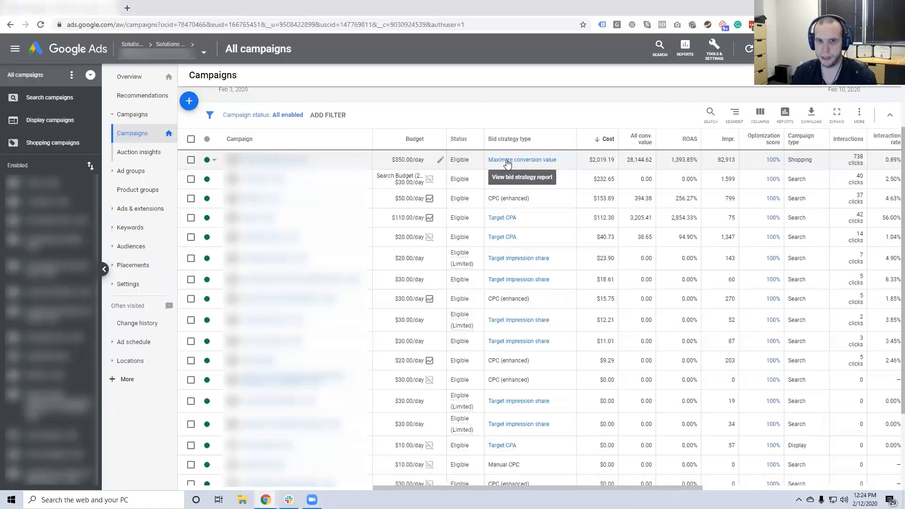